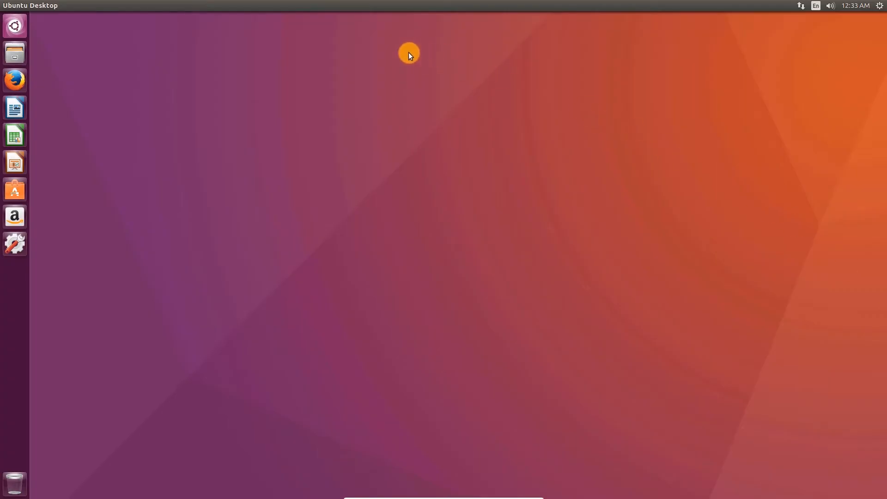
Step: Start a new terminal window from the Ubuntu desktop's context menu
right_click(408, 53)
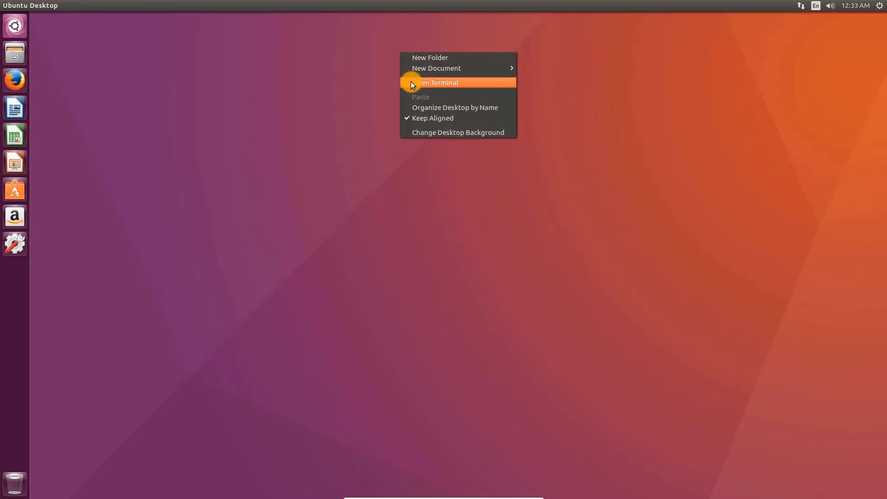
left_click(457, 82)
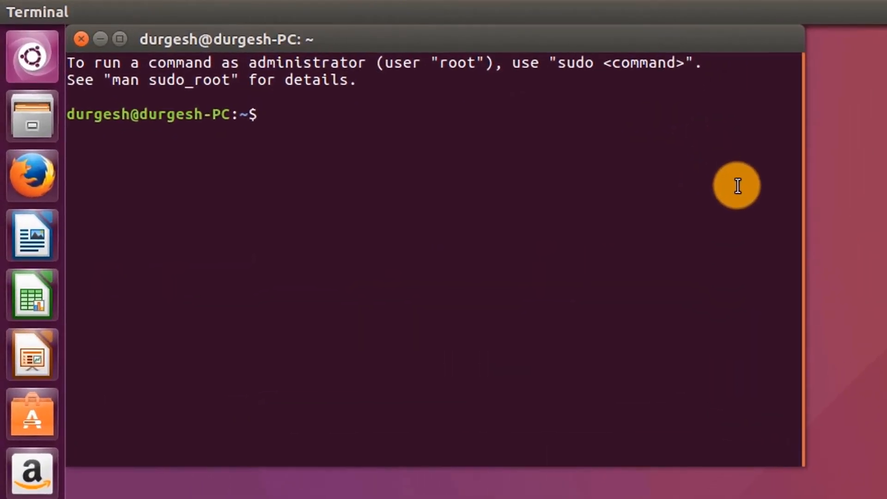
Step: Run sudo apt-get update and authenticate with the administrator password to refresh package lists
type("sudo")
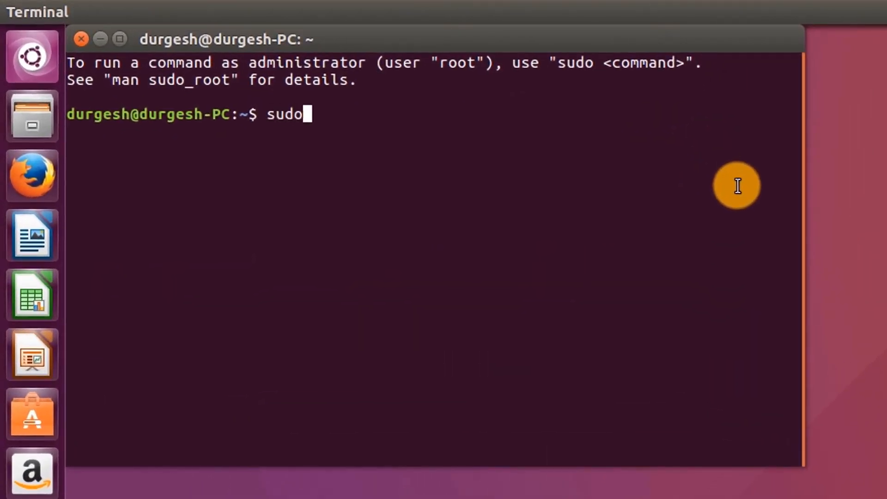
type("apt-")
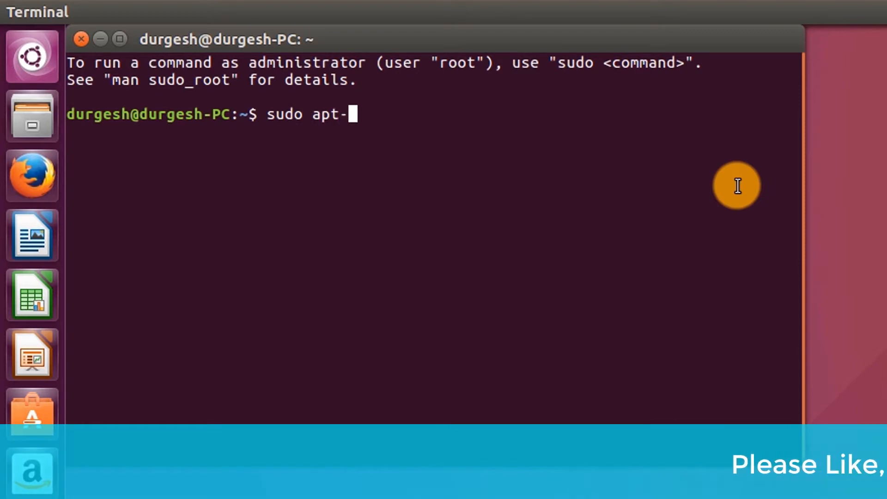
type("get up")
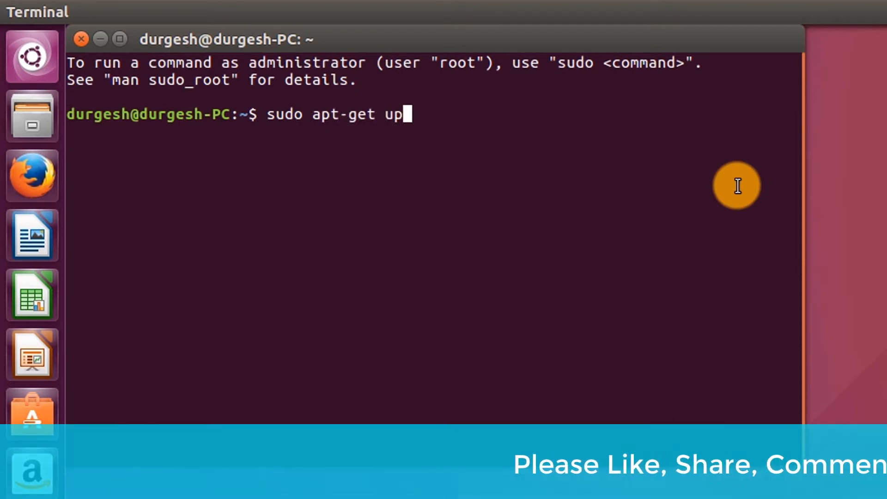
type("date")
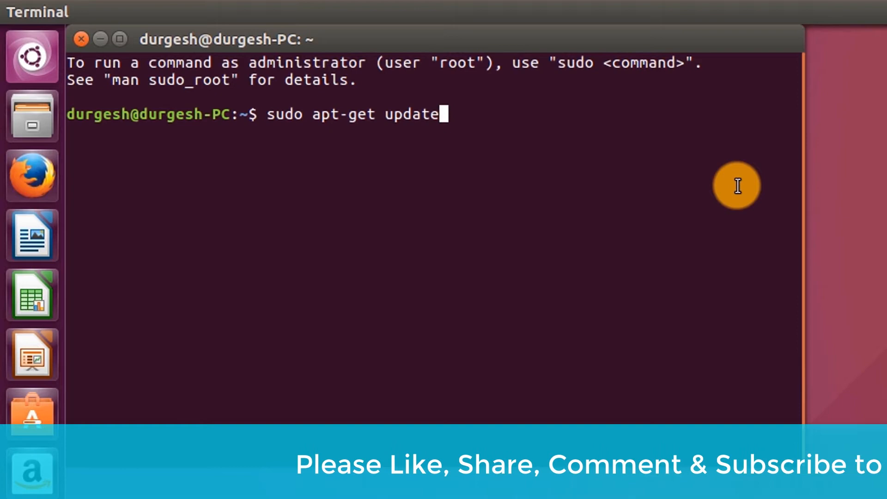
key("Return")
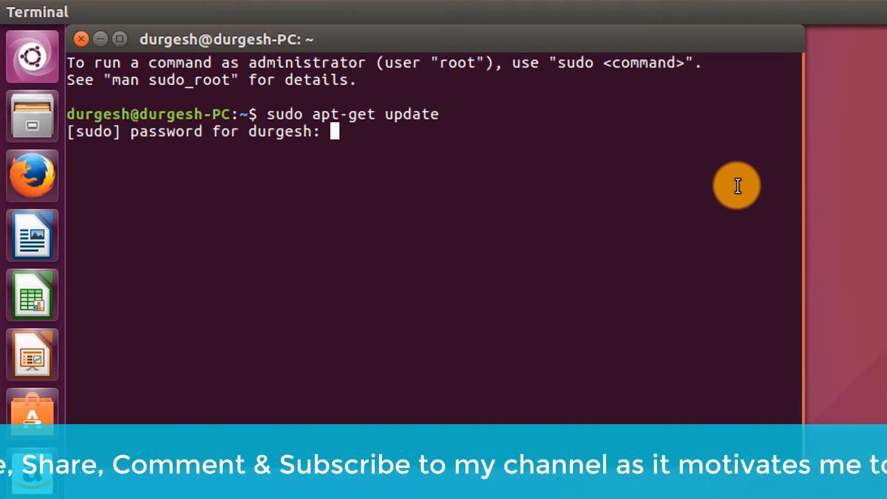
key("Return")
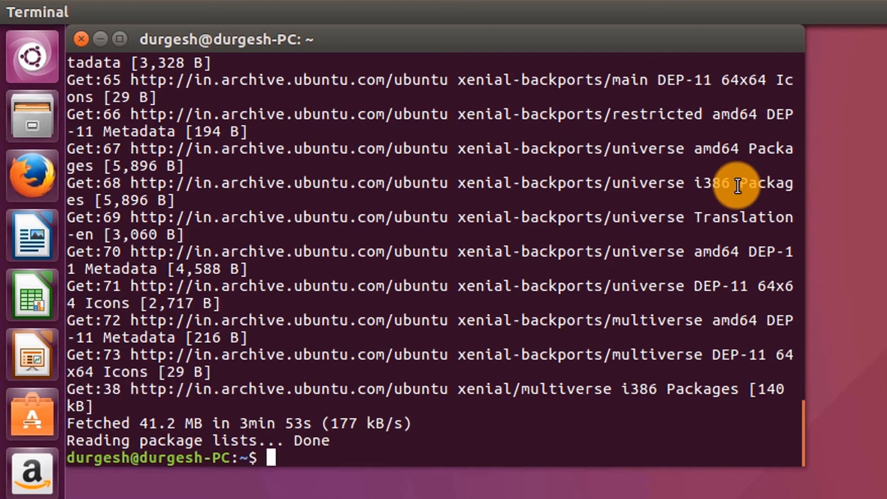
Step: Run sudo apt-get install ns2, reaching the prompt listing libotcl1, libtclcl1 and ns2
type("sudo")
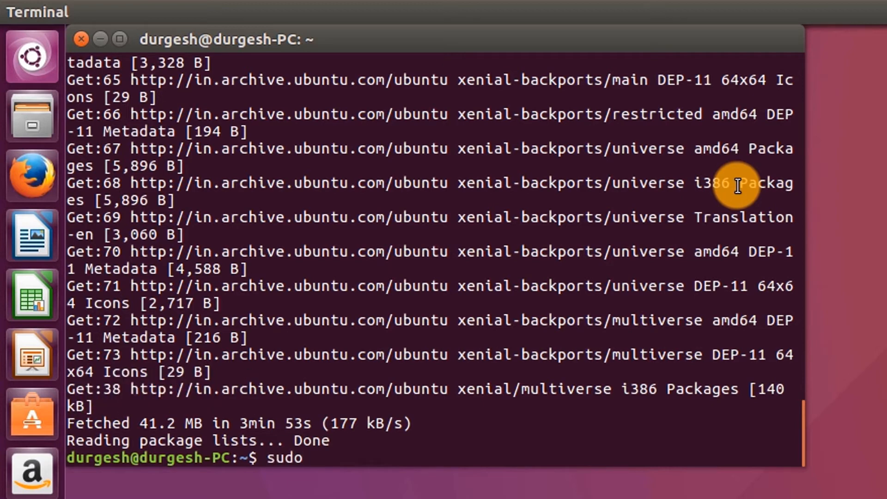
type("ap")
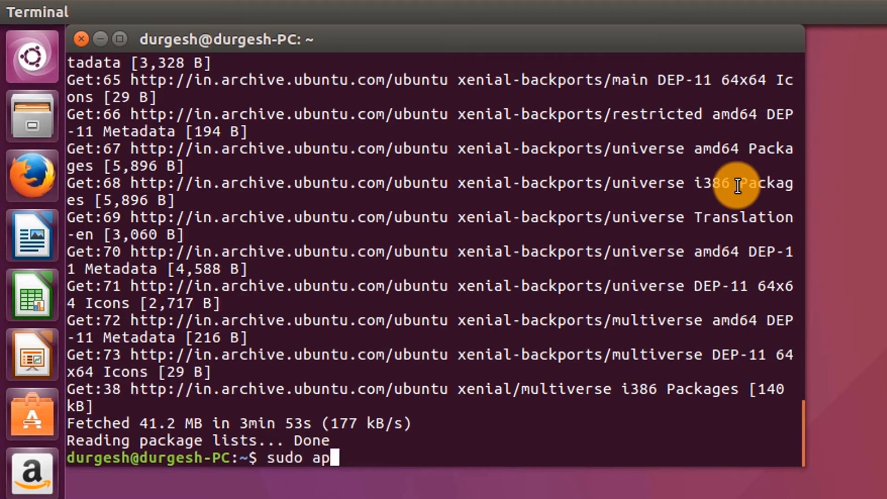
type("t-get")
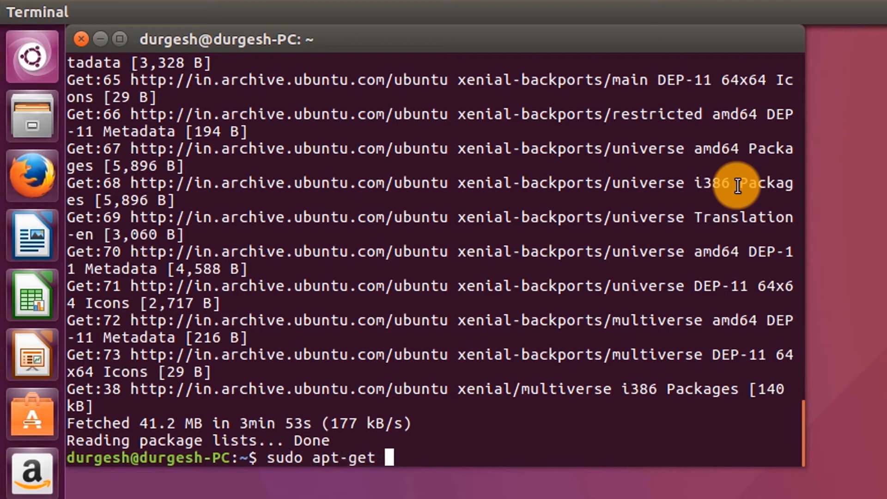
type("ins")
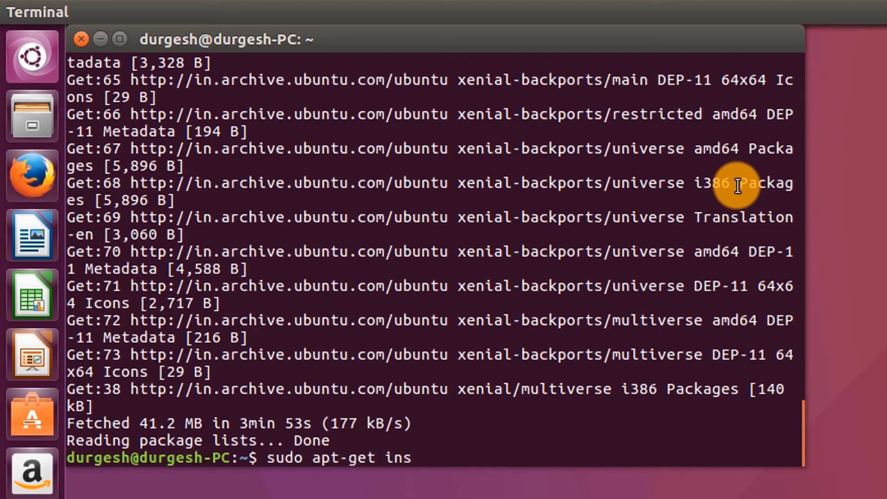
type("tall")
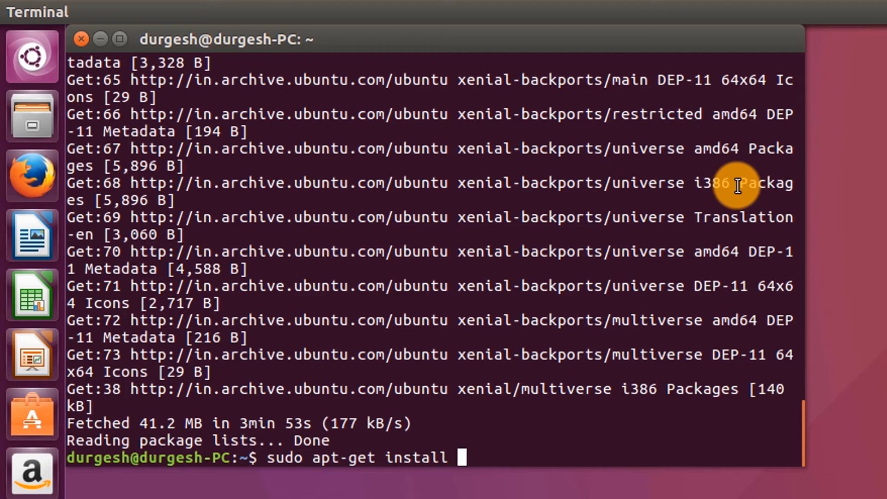
type("ns")
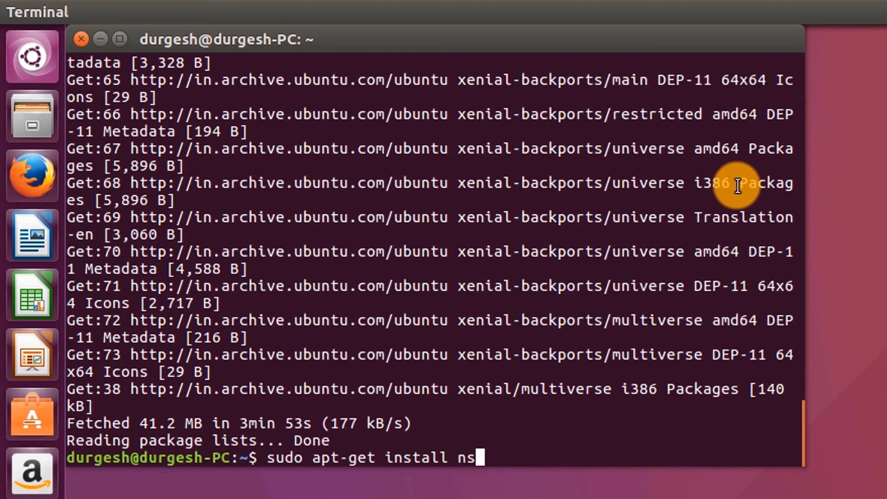
key("Return")
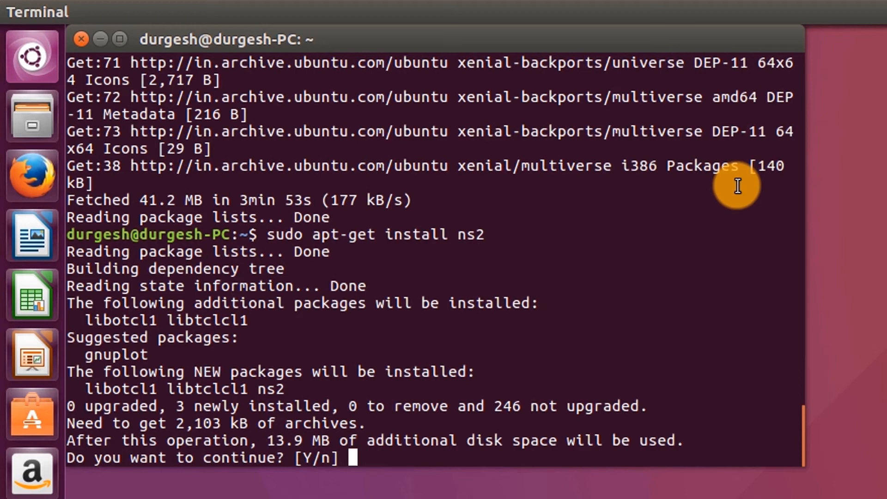
Step: Answer y to install libotcl1, libtclcl1 and ns2 2.35 through to completion
type("y")
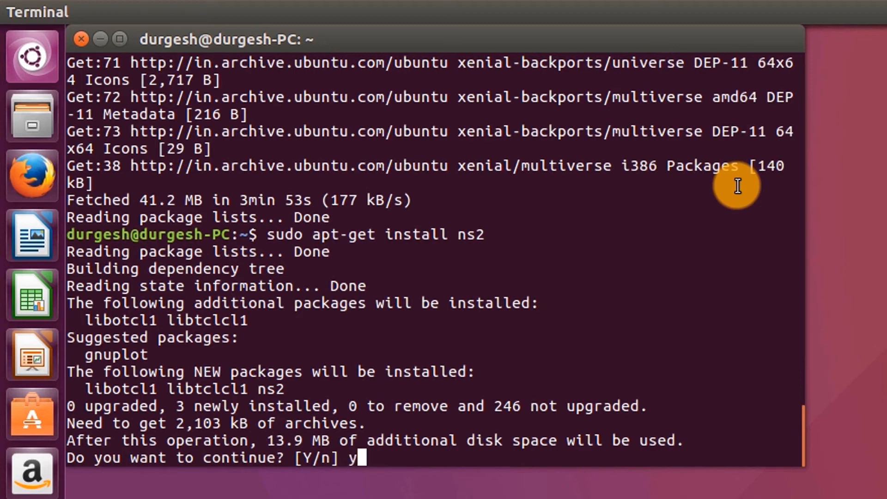
key("Return")
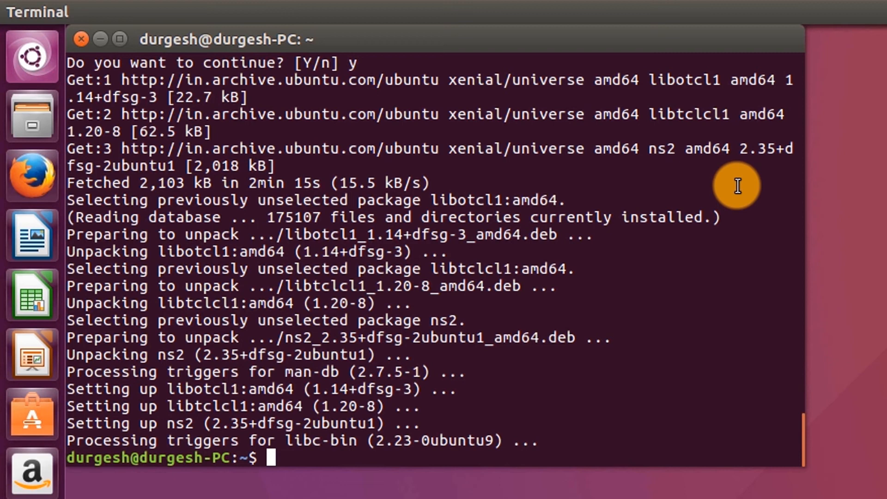
Step: Run ns so the simulator starts and shows its % interactive prompt
type("ns")
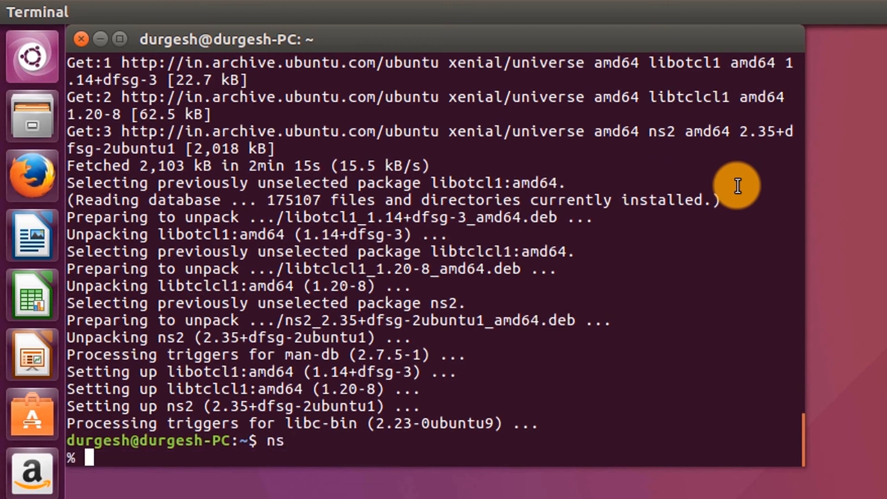